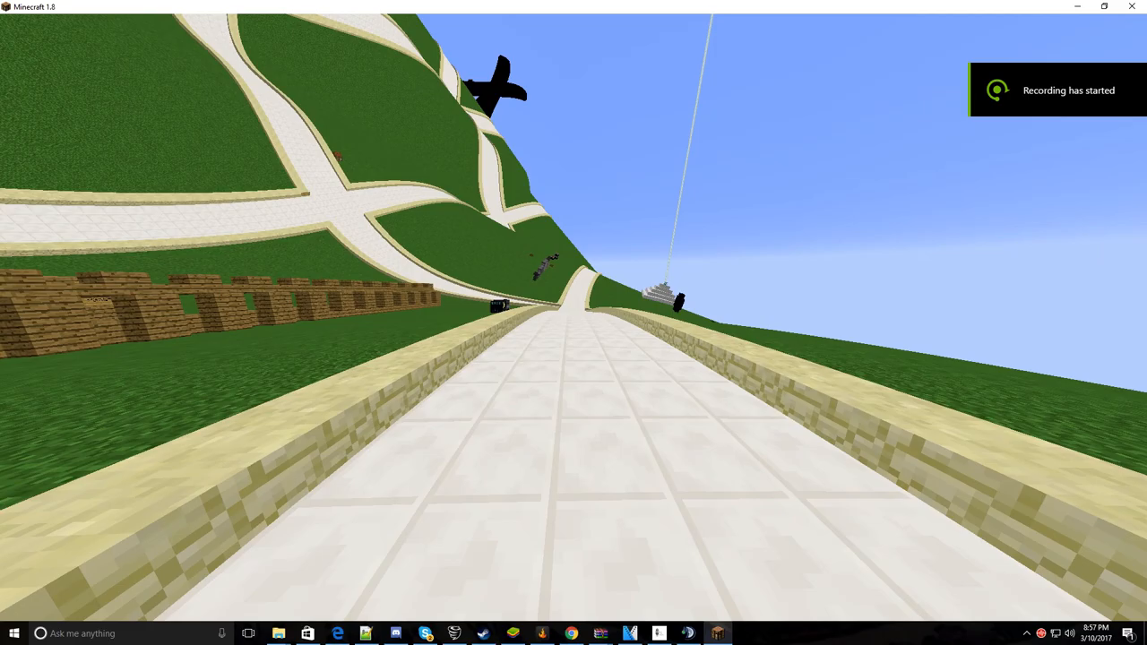
{"action": "mouse_move", "coordinate": [573, 323]}
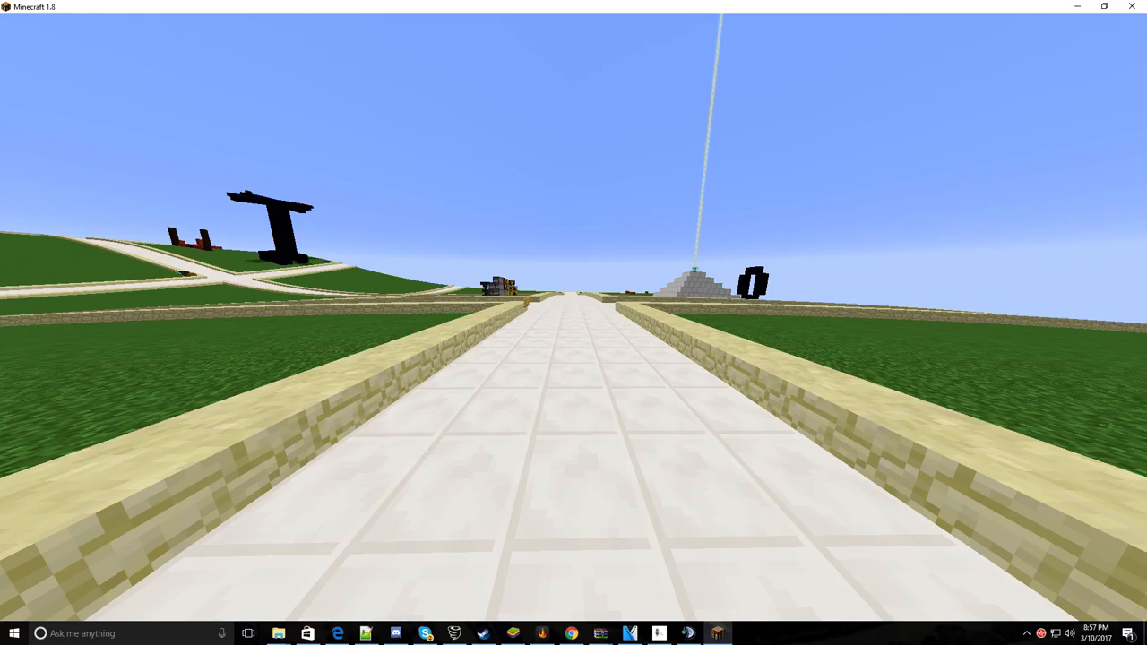